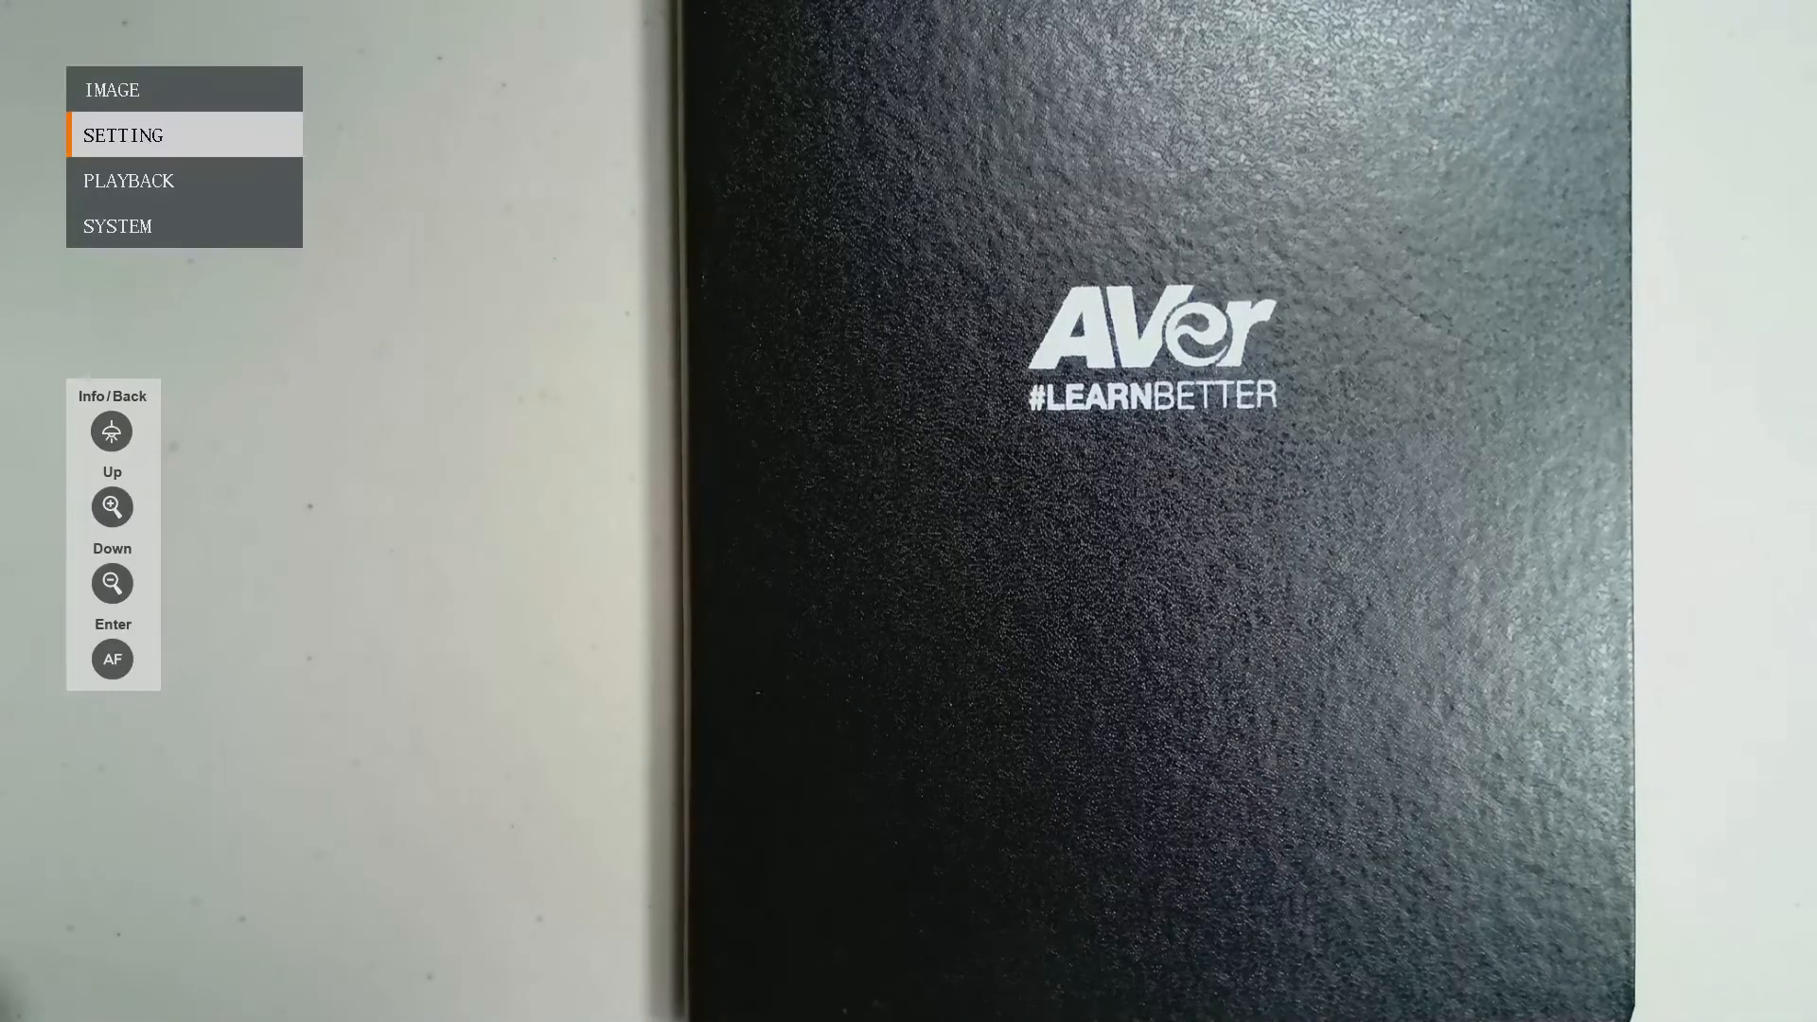
Step: Open Setting > Storage to show the save destinations, with USB Drive checked
{"action": "left_click", "coordinate": [123, 134]}
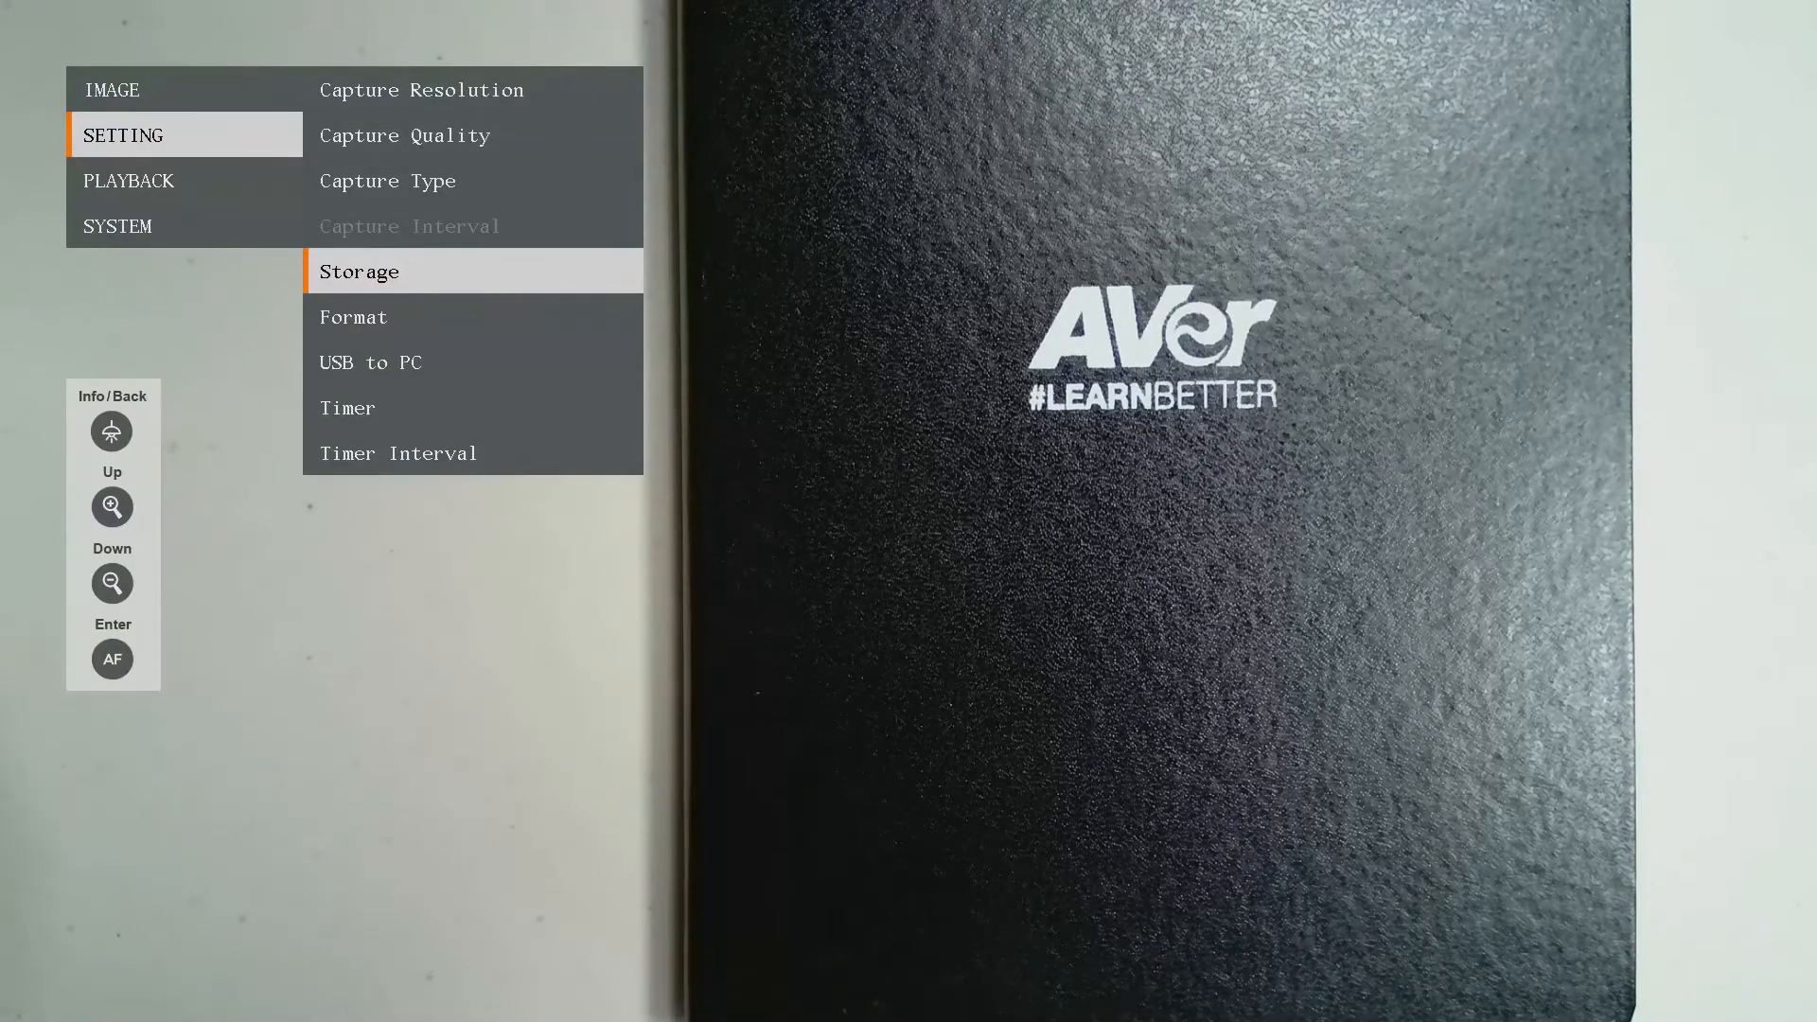
{"action": "left_click", "coordinate": [358, 270]}
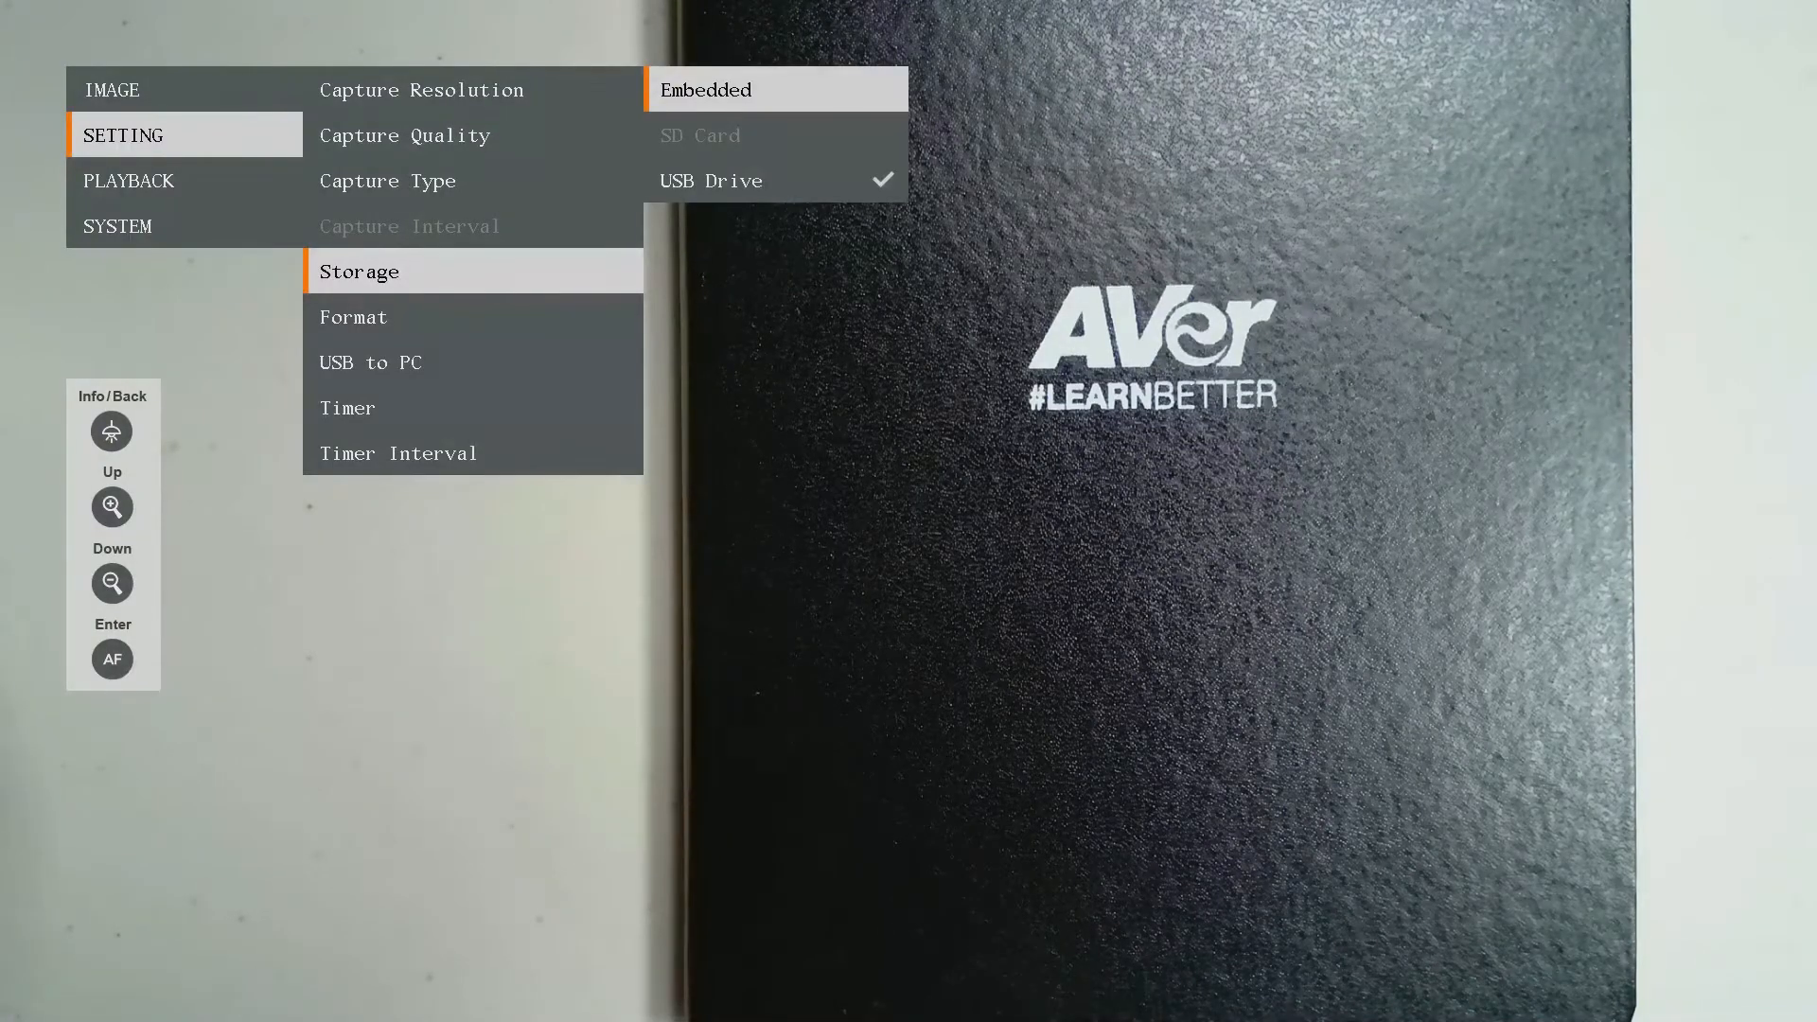